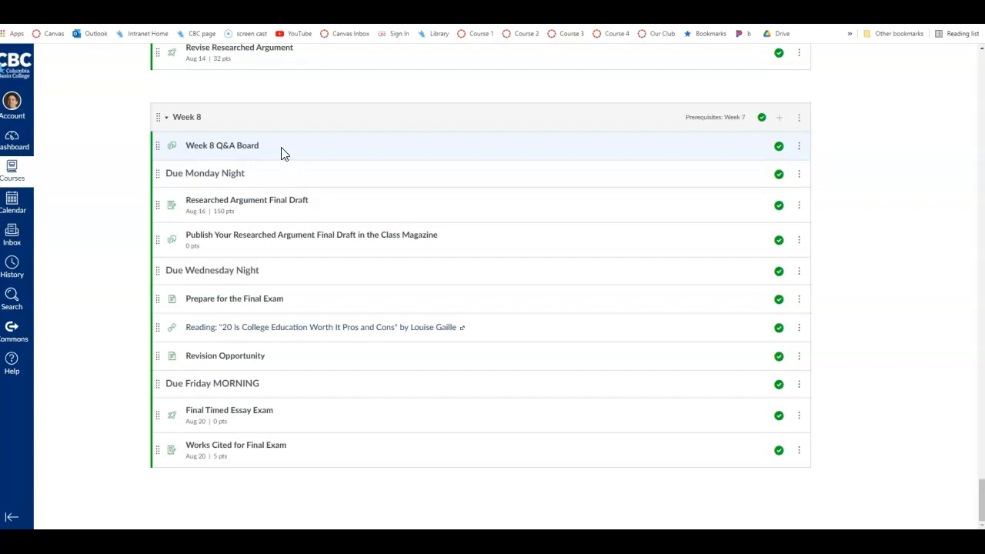
pyautogui.moveTo(238, 206)
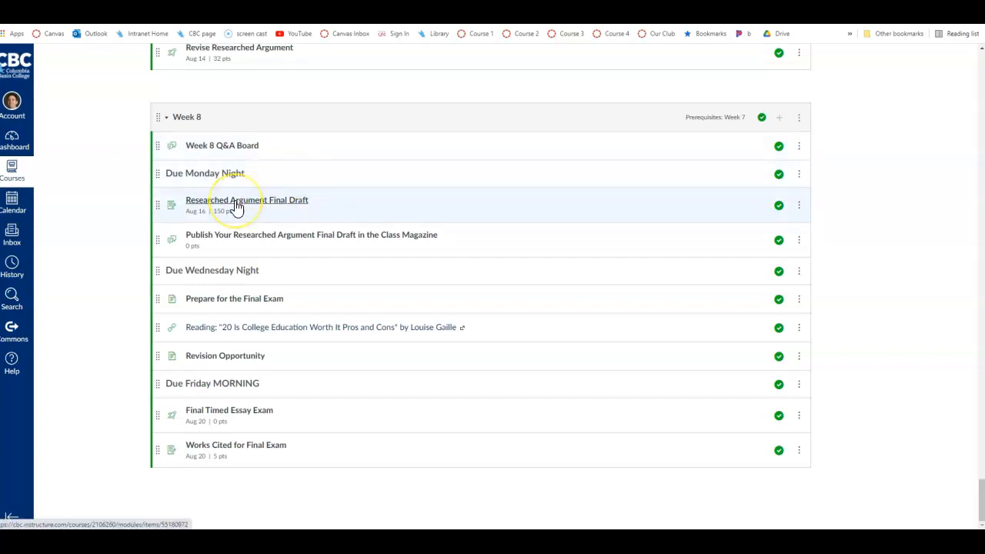
pyautogui.moveTo(246, 200)
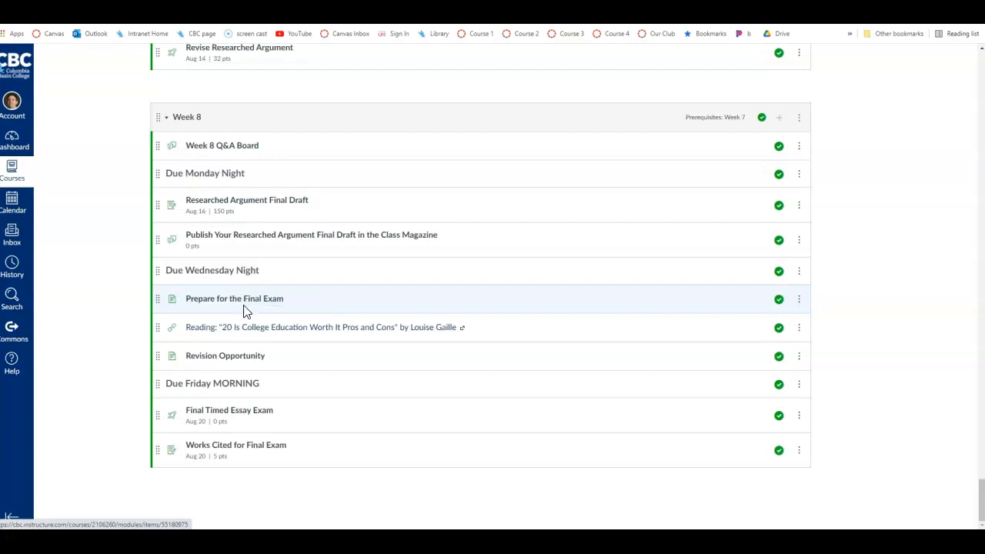
pyautogui.moveTo(246, 299)
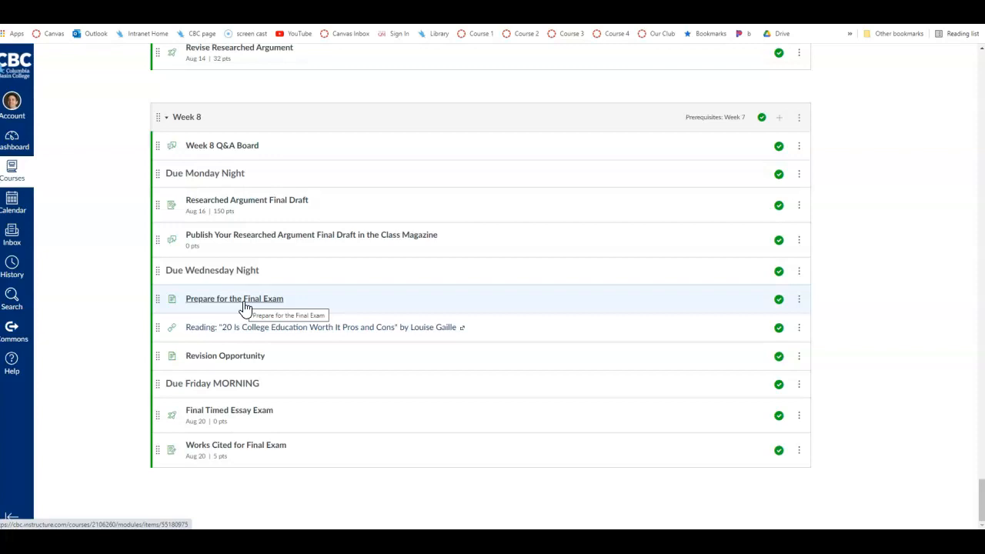
pyautogui.moveTo(211, 172)
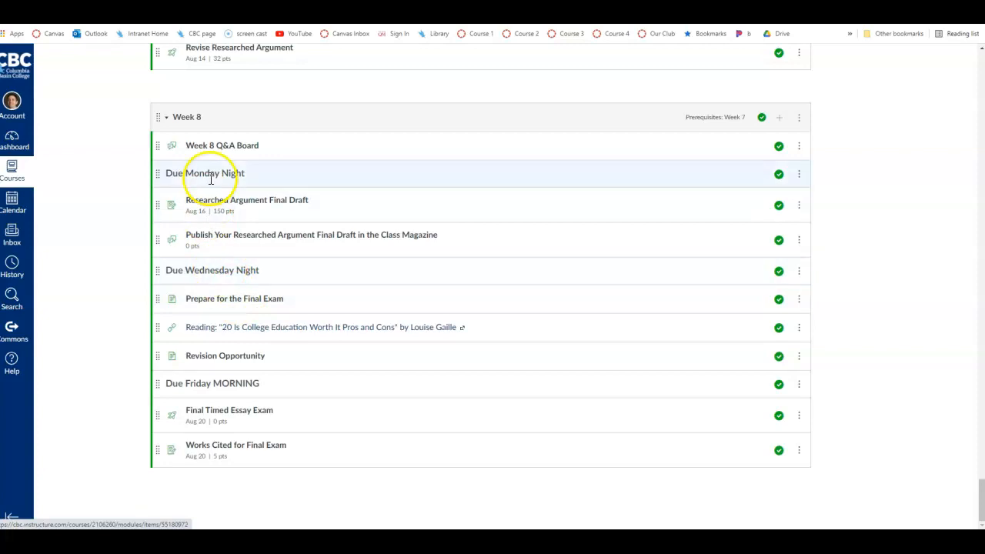
pyautogui.moveTo(219, 299)
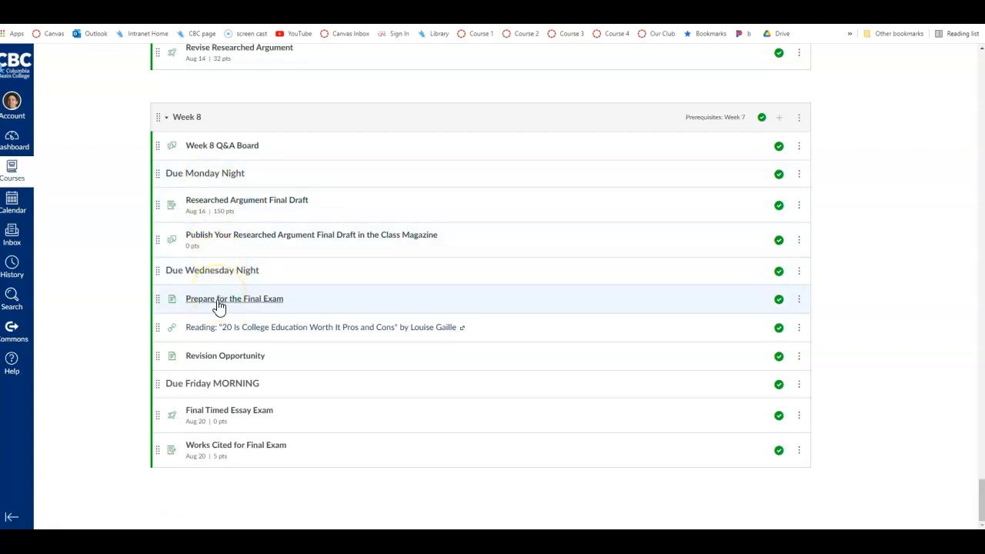
pyautogui.moveTo(234, 299)
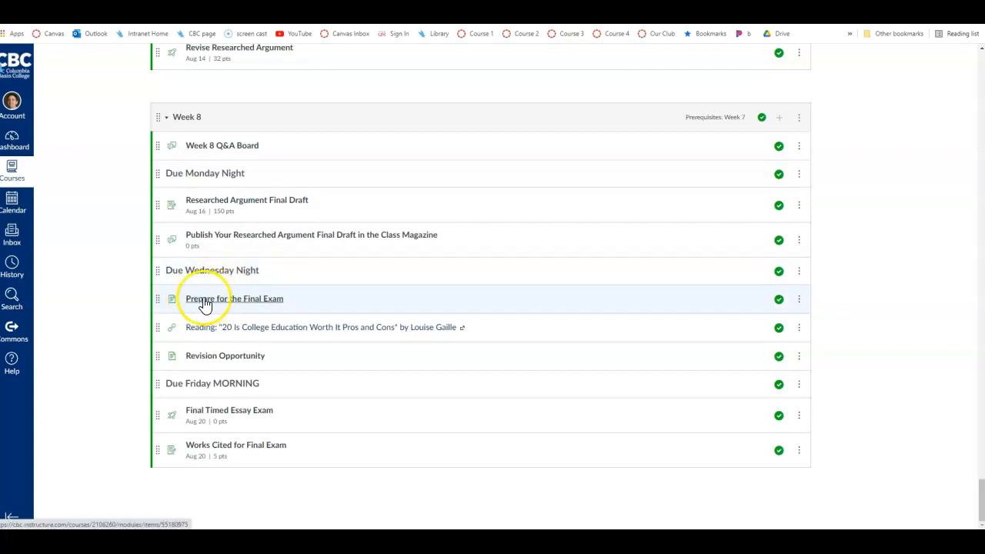
pyautogui.moveTo(212, 326)
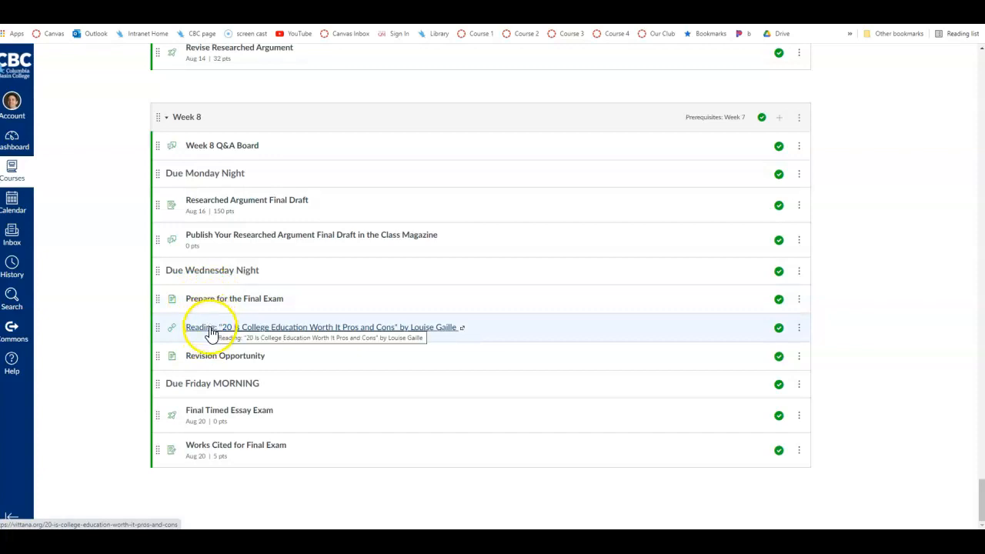
pyautogui.moveTo(212, 357)
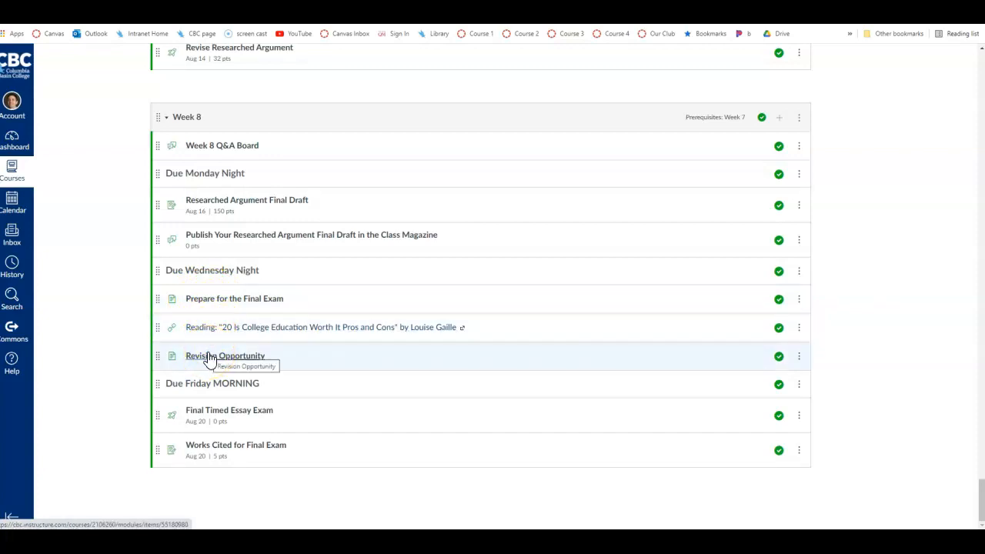
pyautogui.moveTo(212, 358)
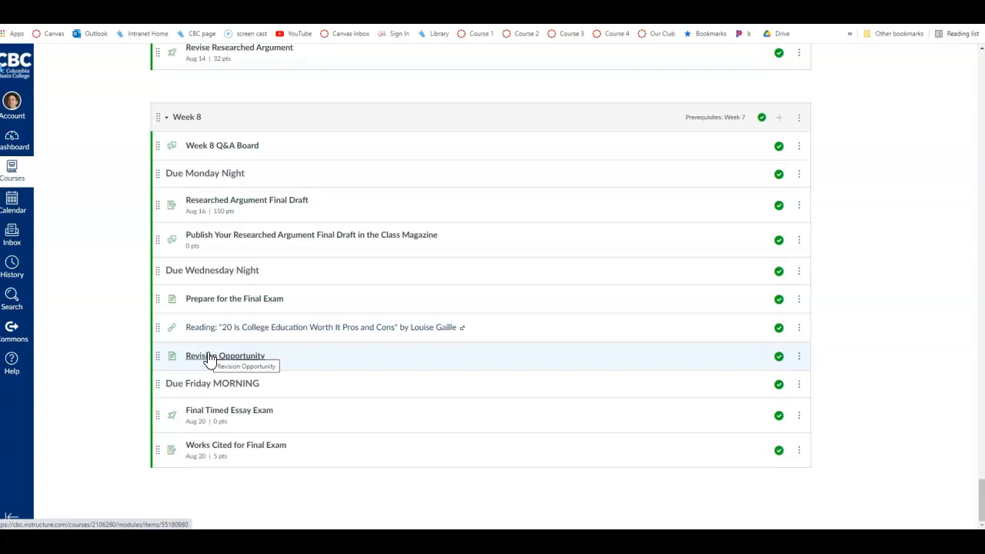
pyautogui.click(225, 356)
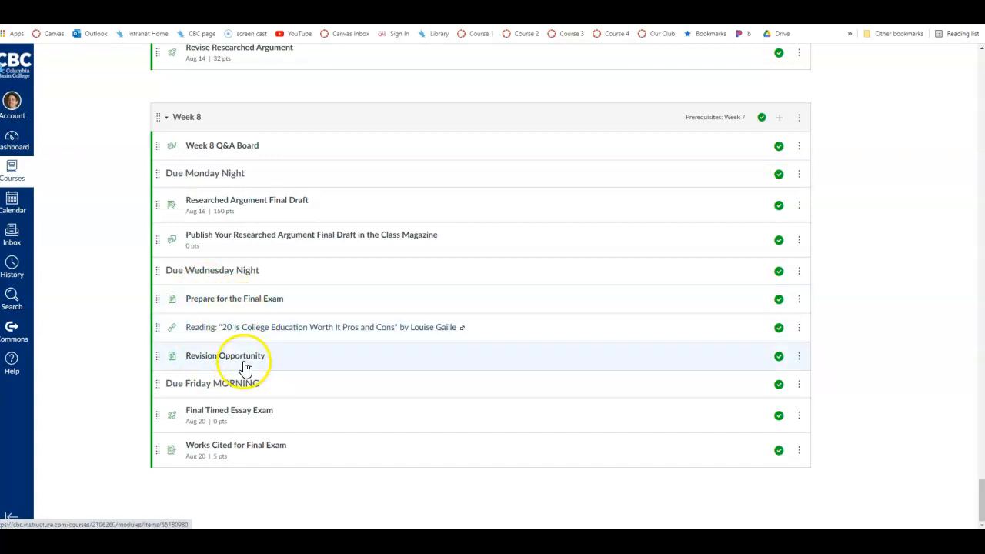
pyautogui.moveTo(246, 416)
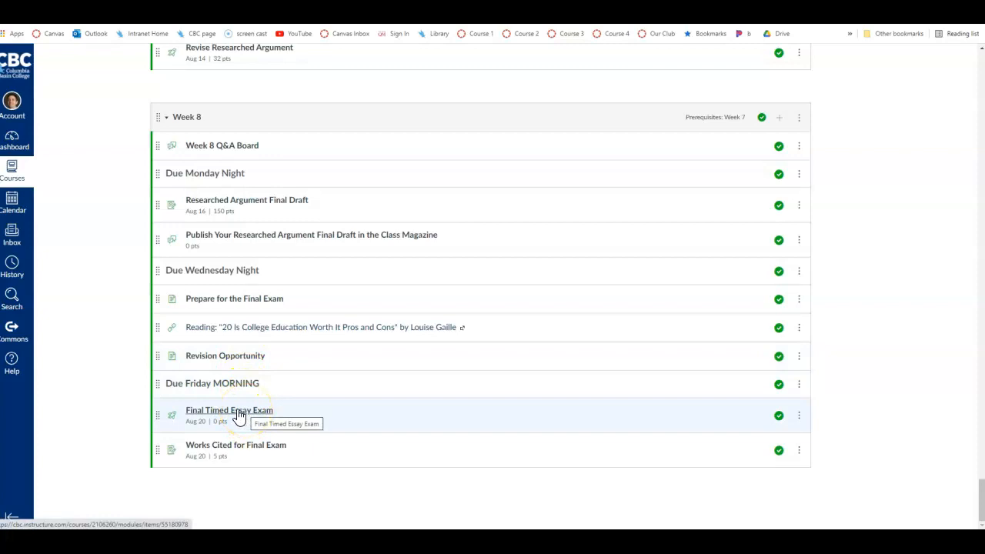
pyautogui.moveTo(212, 392)
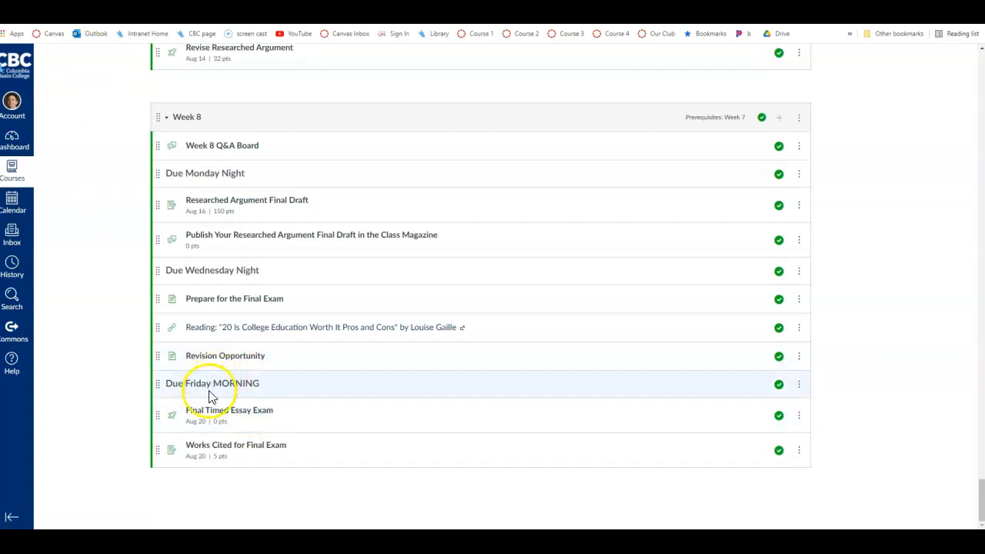
pyautogui.moveTo(218, 412)
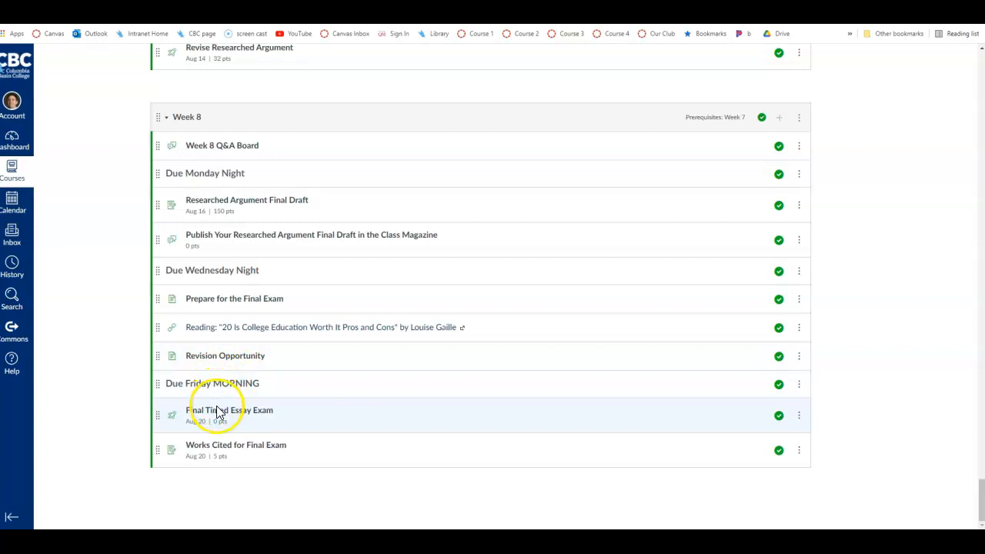
pyautogui.moveTo(228, 410)
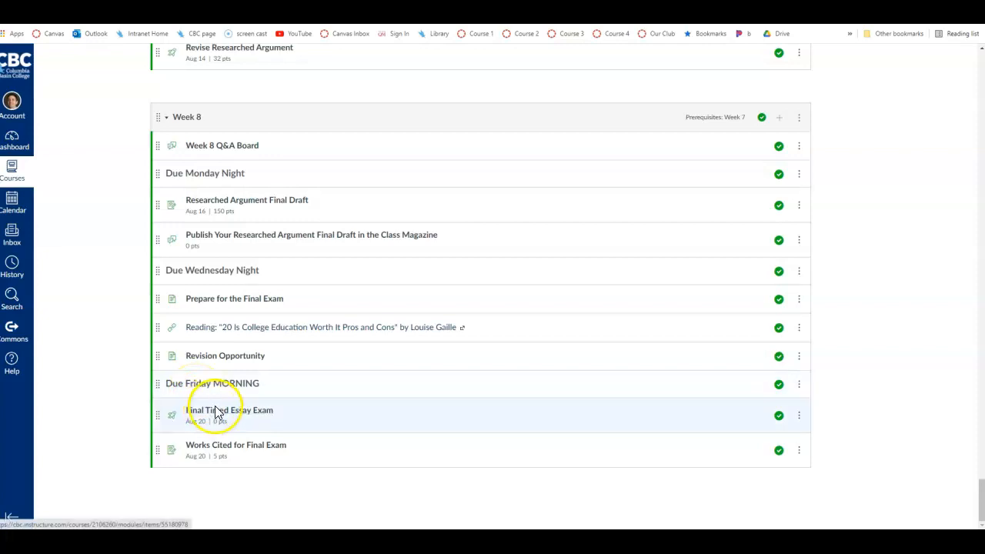
pyautogui.moveTo(218, 416)
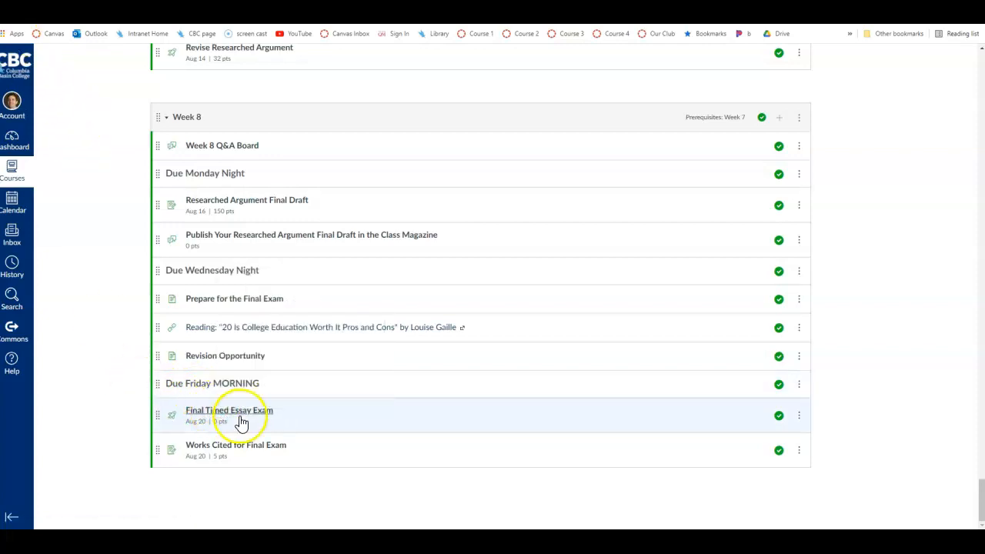
pyautogui.moveTo(234, 413)
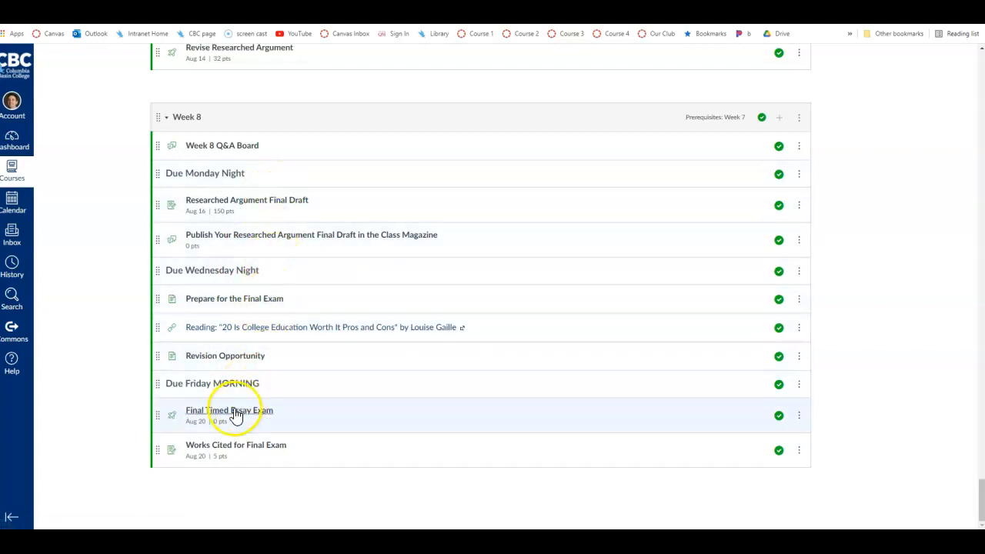
pyautogui.moveTo(265, 240)
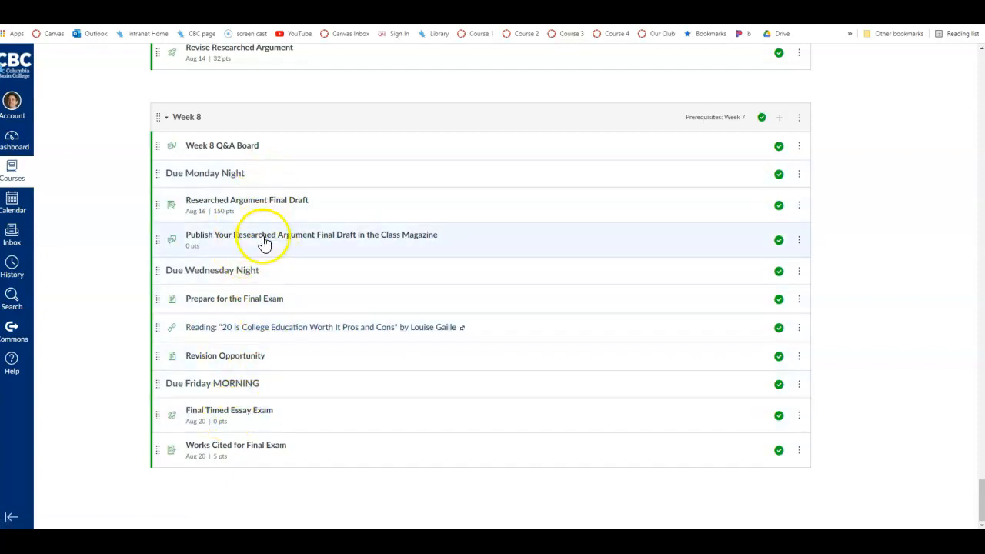
pyautogui.moveTo(225, 355)
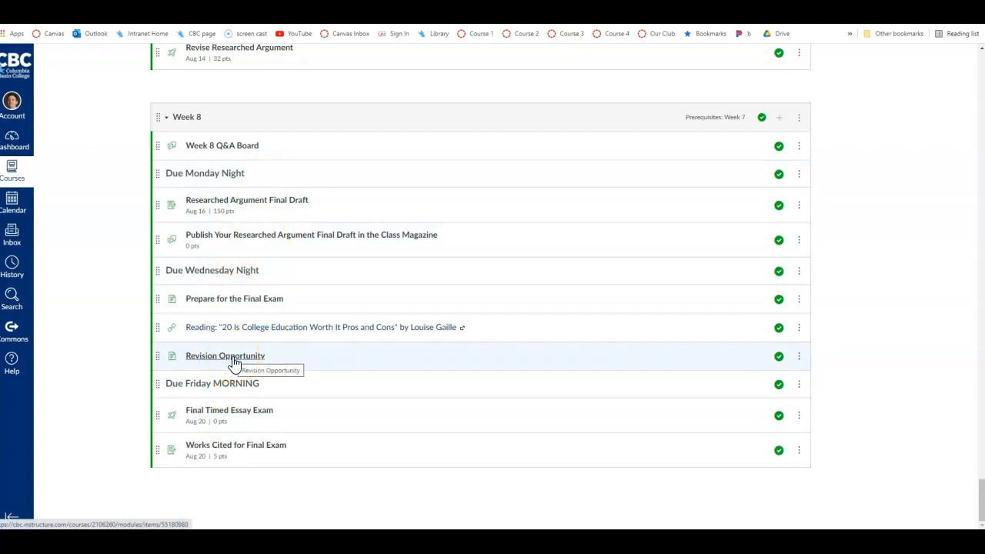
pyautogui.moveTo(230, 416)
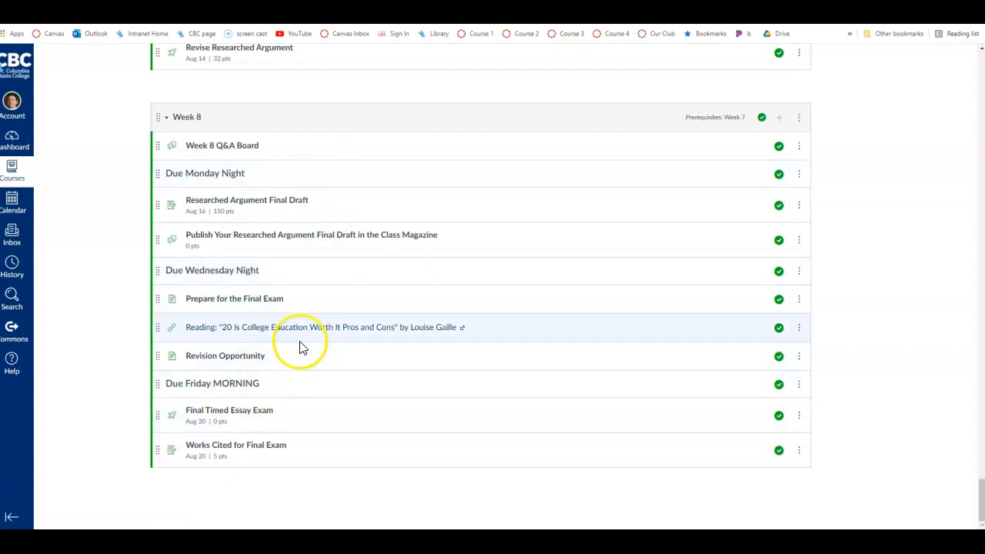
pyautogui.moveTo(315, 222)
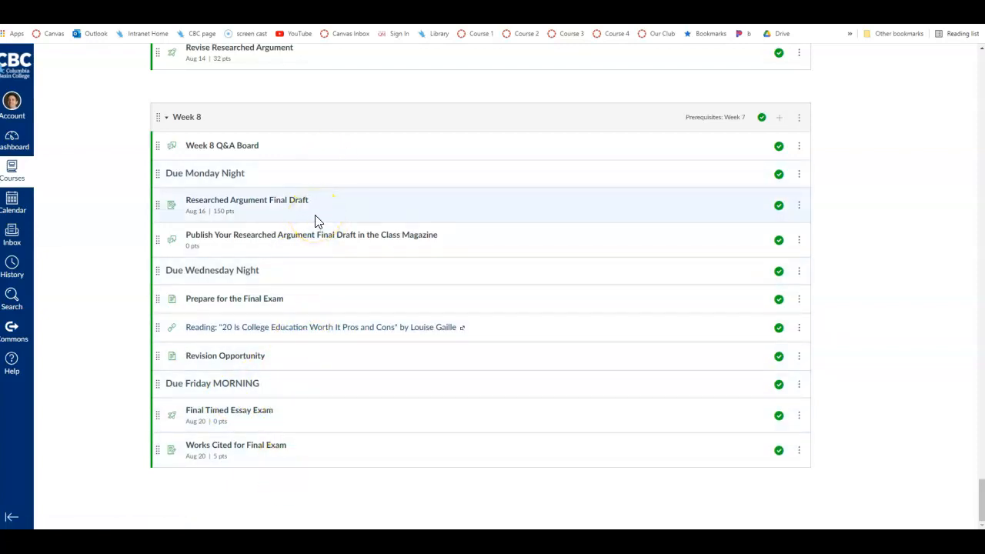
pyautogui.moveTo(227, 166)
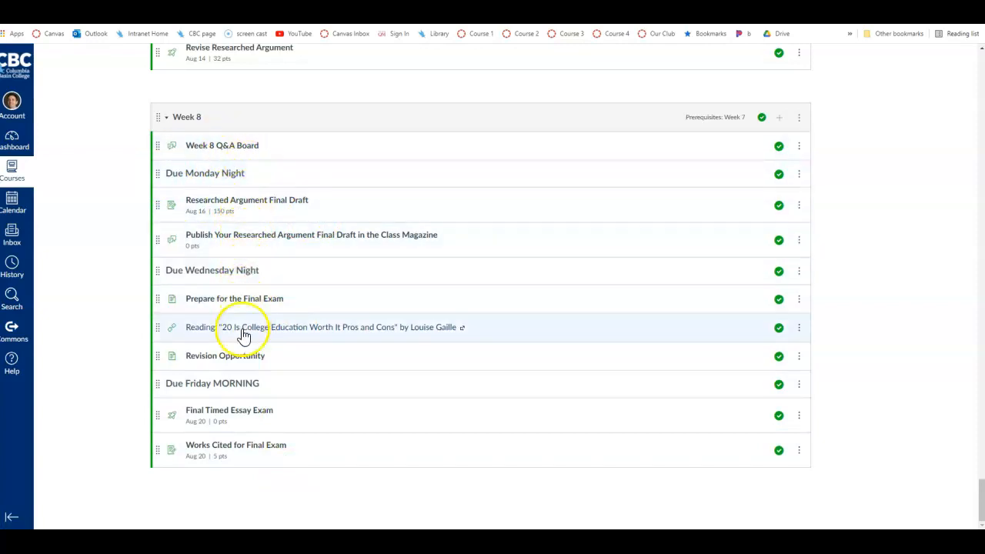
pyautogui.moveTo(237, 421)
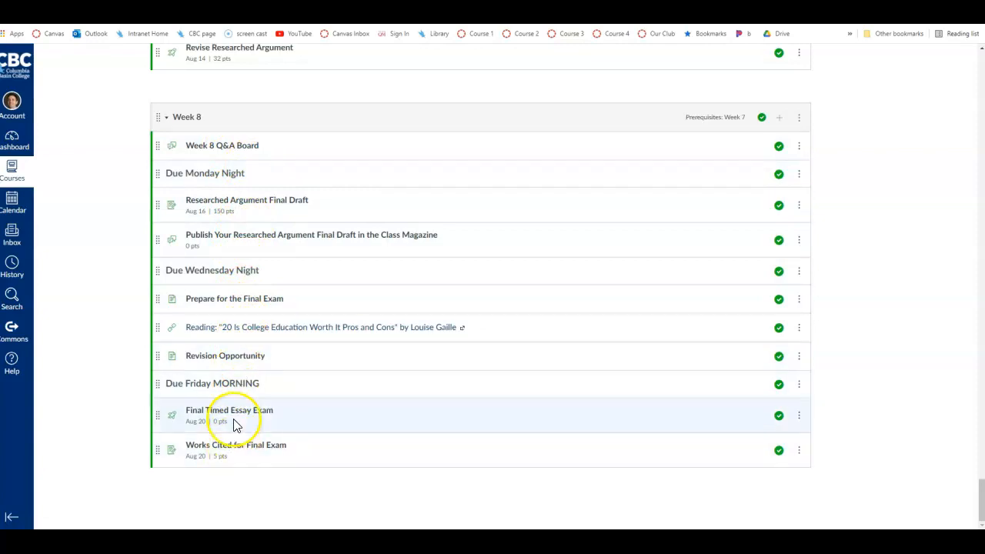
pyautogui.moveTo(240, 360)
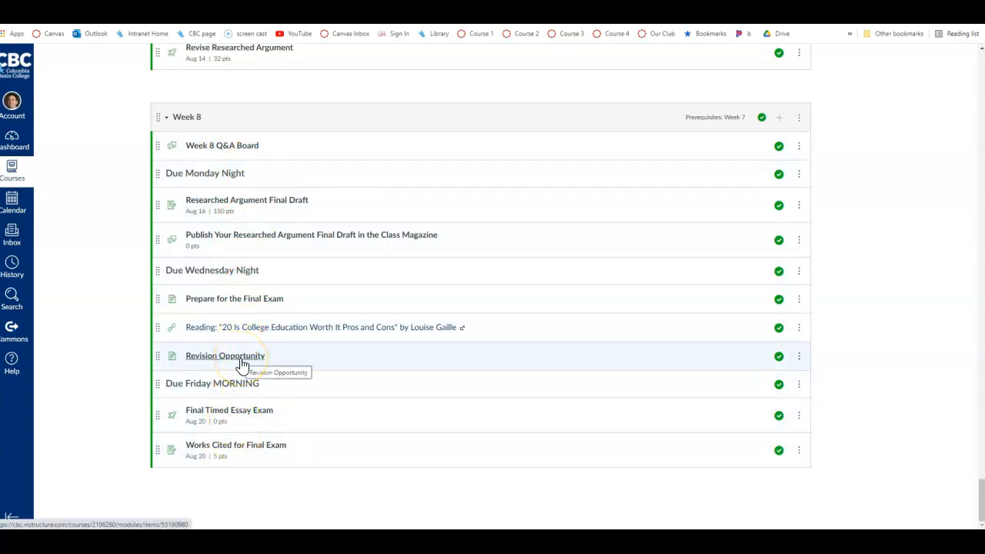